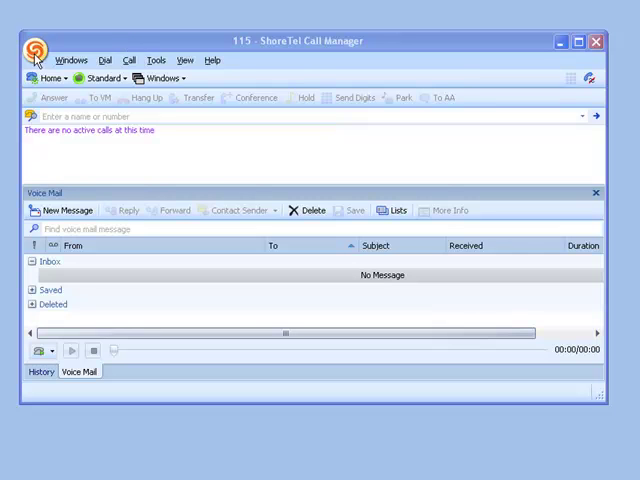
mouse_move(38, 52)
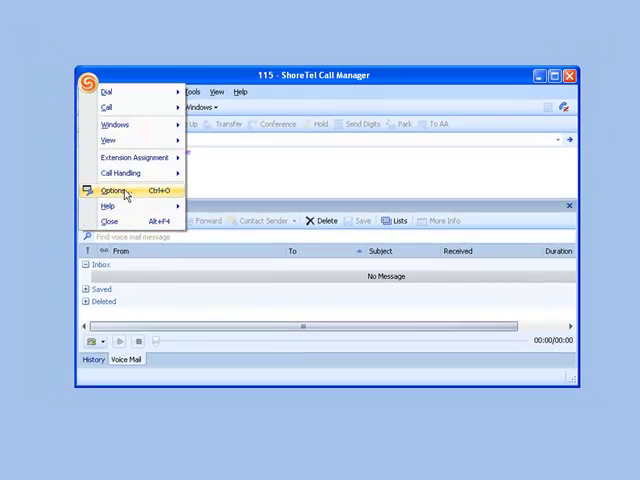
Step: Choose Options from the application menu to show Options and Preferences on General
left_click(118, 190)
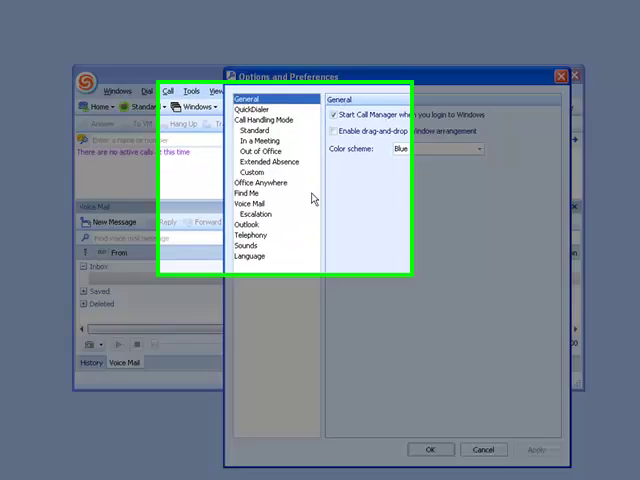
left_click(136, 194)
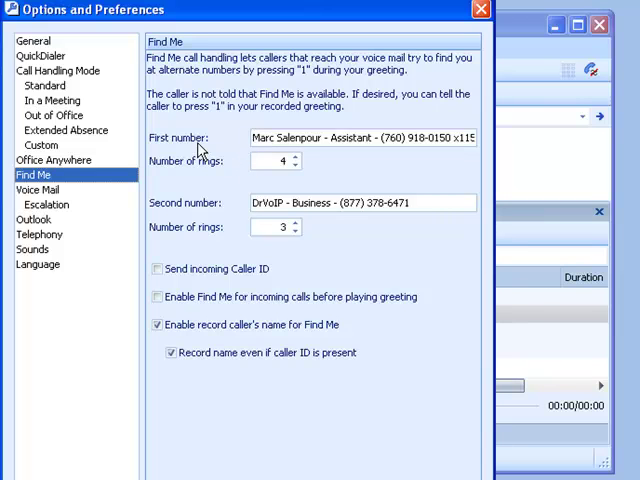
mouse_move(218, 142)
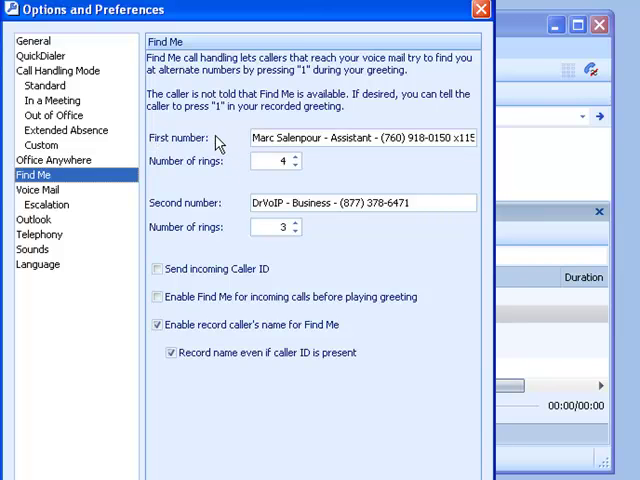
left_click(156, 268)
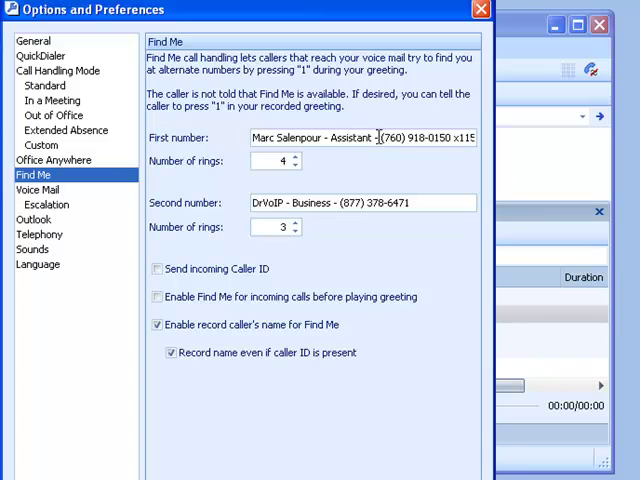
triple_click(360, 136)
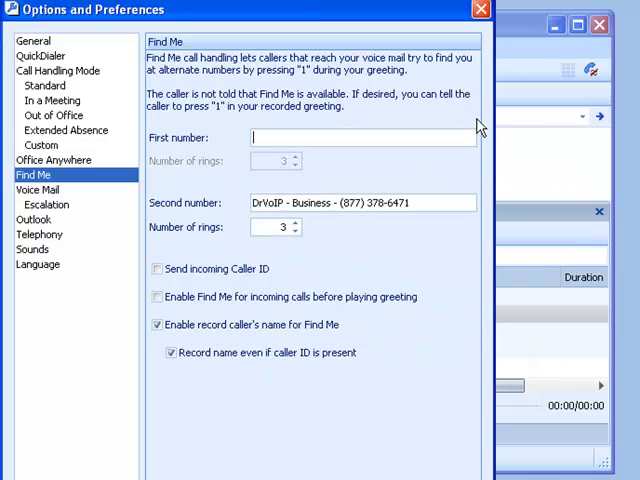
type("m")
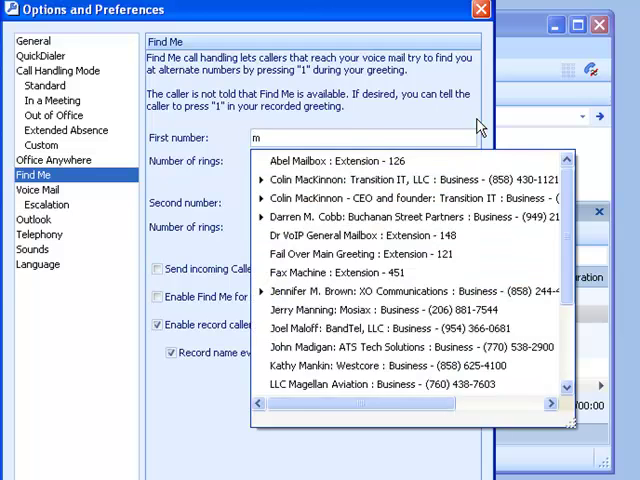
type("ar")
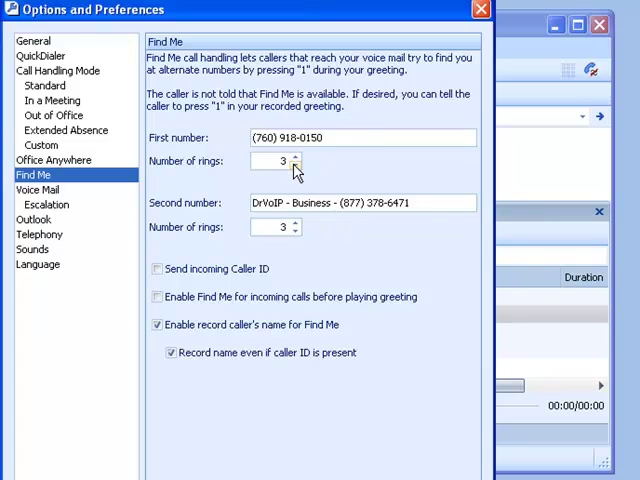
left_click(296, 156)
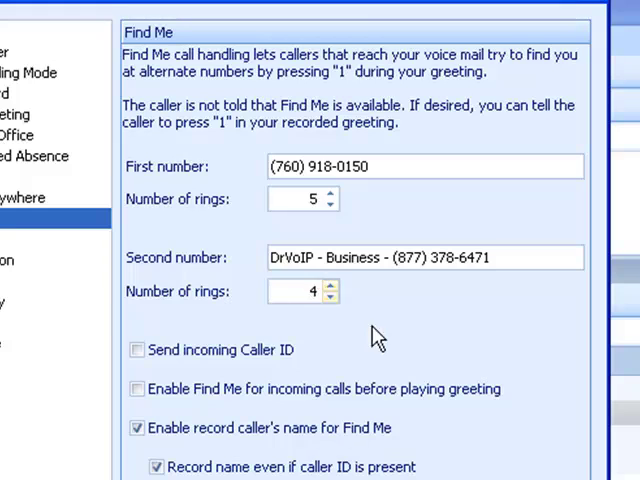
left_click(298, 292)
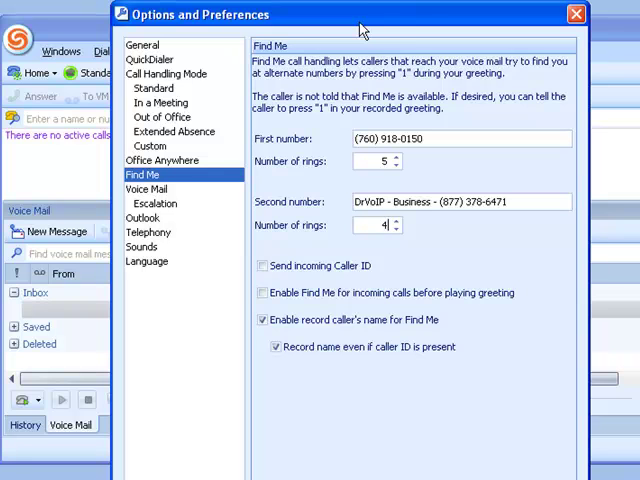
mouse_move(358, 24)
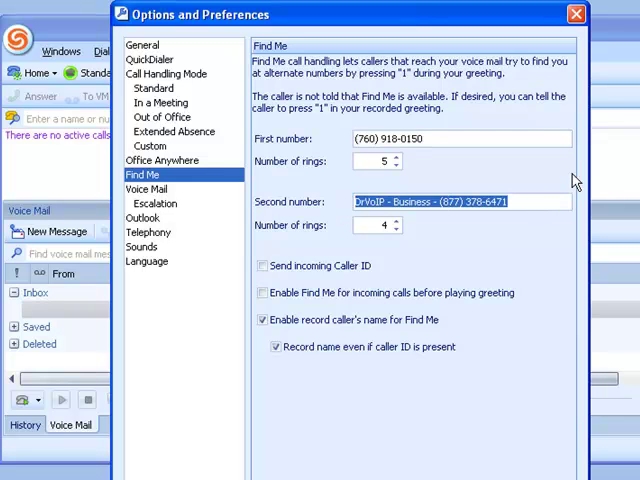
mouse_move(472, 28)
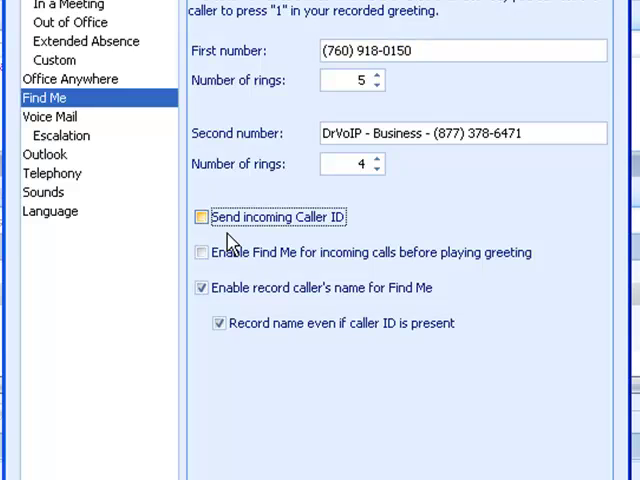
Step: Enable Find Me before the greeting plays, leaving Send incoming Caller ID switched off
left_click(200, 216)
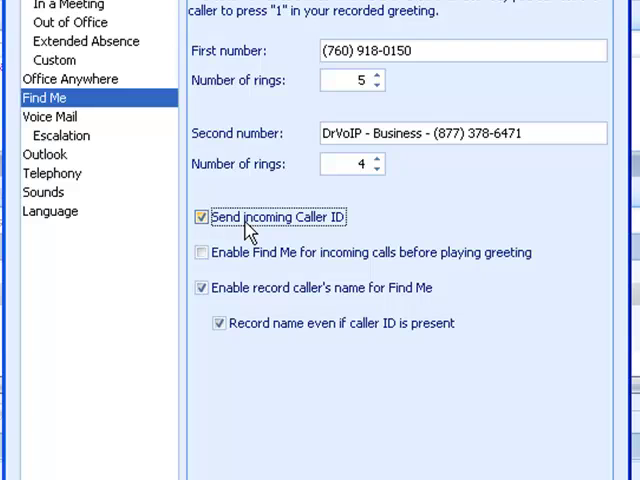
mouse_move(312, 238)
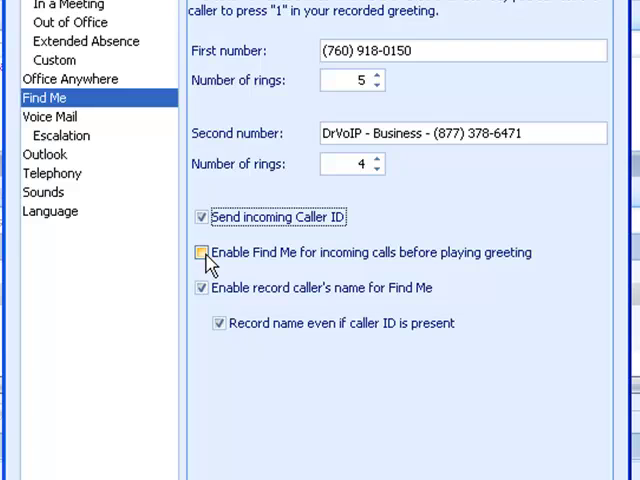
left_click(202, 252)
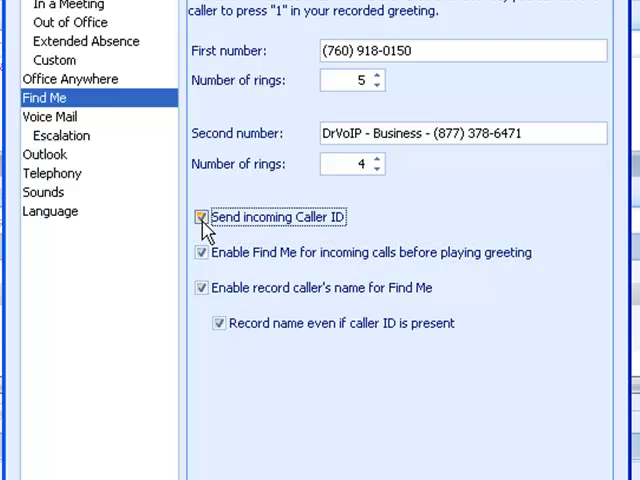
left_click(200, 216)
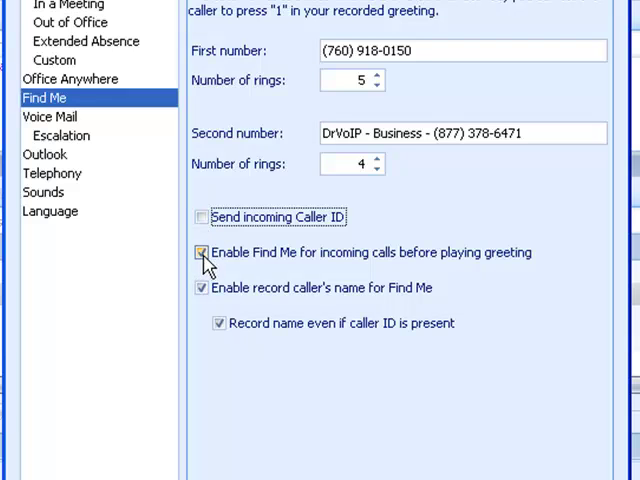
mouse_move(214, 264)
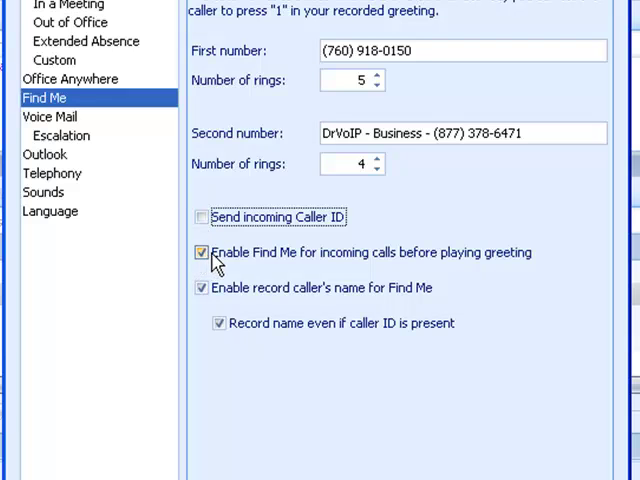
mouse_move(504, 264)
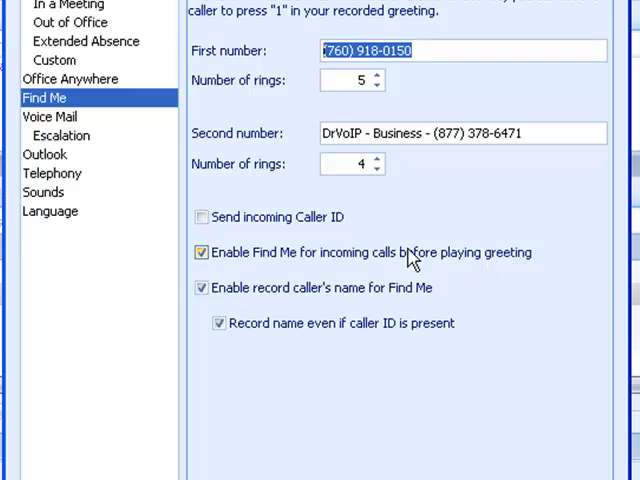
mouse_move(378, 262)
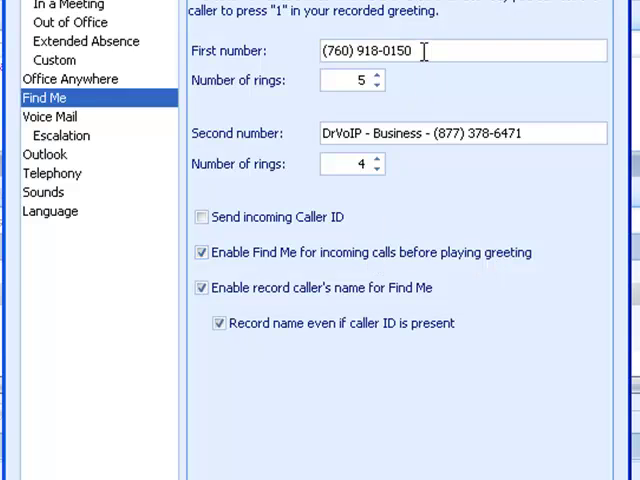
Step: Toggle 'Enable Find Me before playing greeting' repeatedly, ending with it switched on
left_click(536, 132)
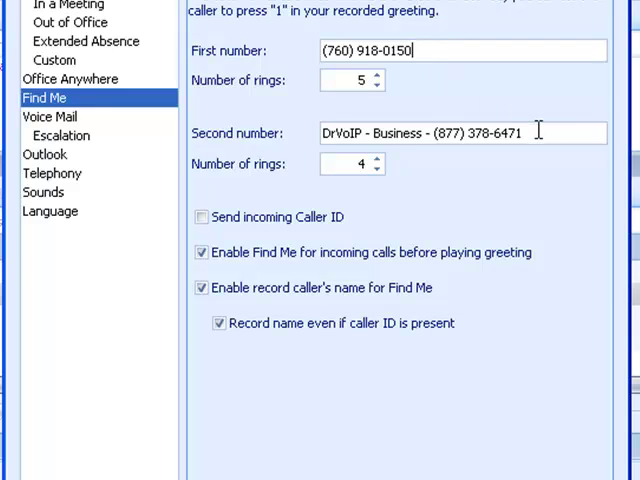
mouse_move(556, 208)
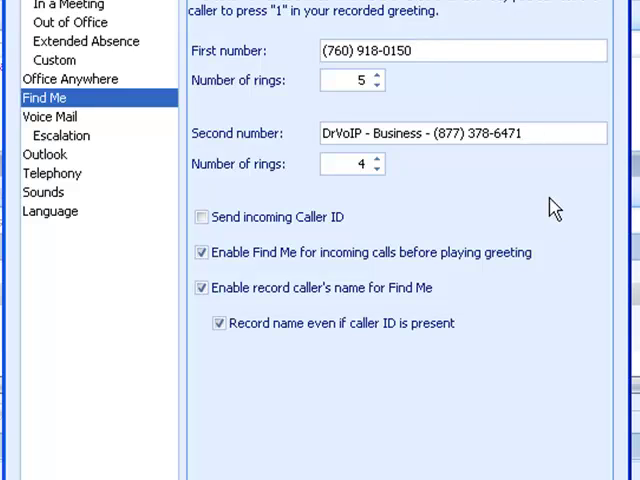
left_click(200, 252)
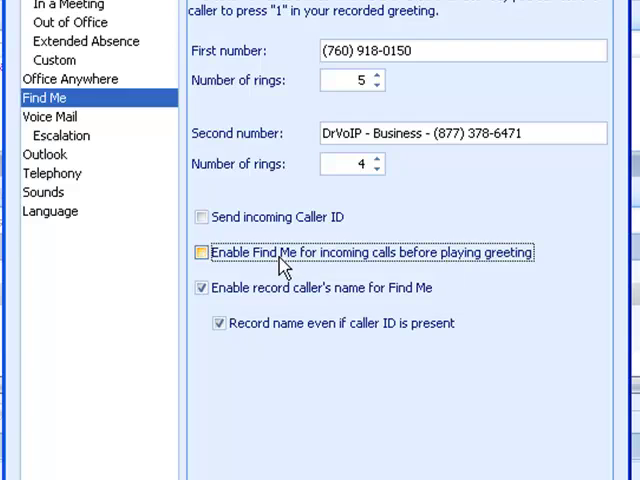
left_click(200, 252)
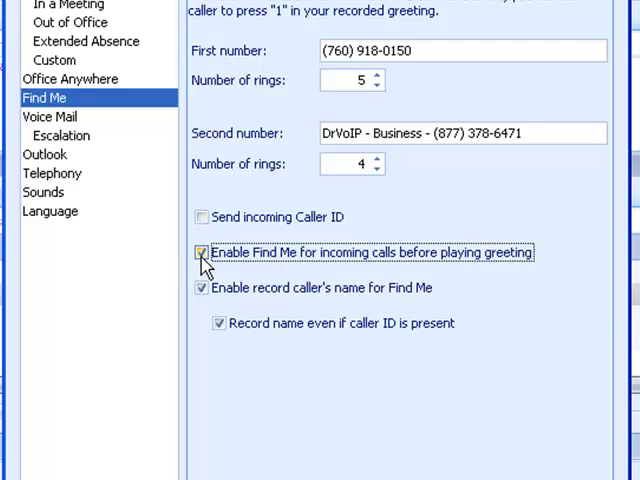
left_click(202, 252)
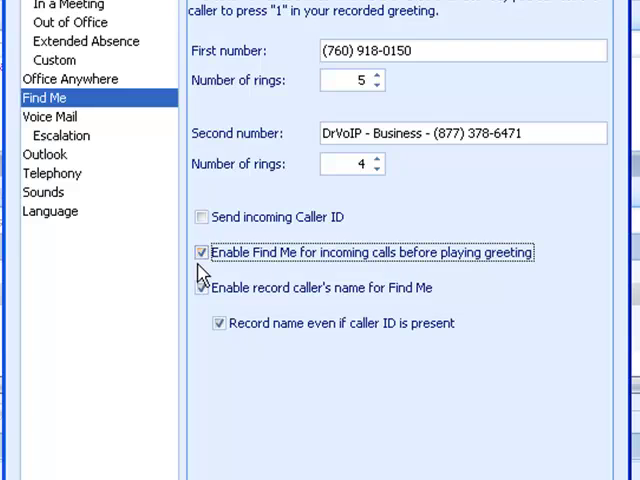
left_click(200, 252)
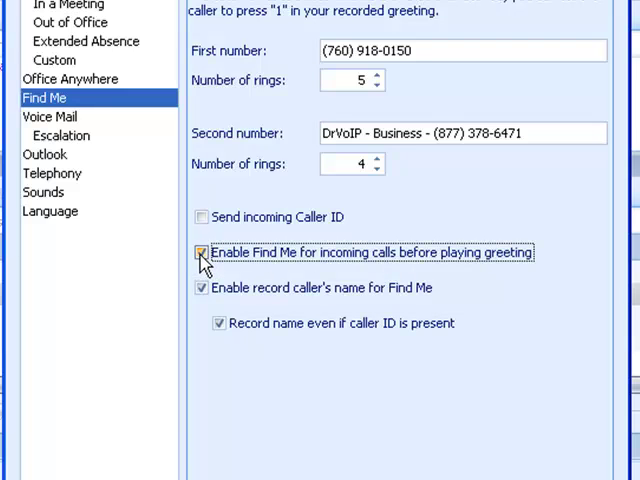
left_click(200, 252)
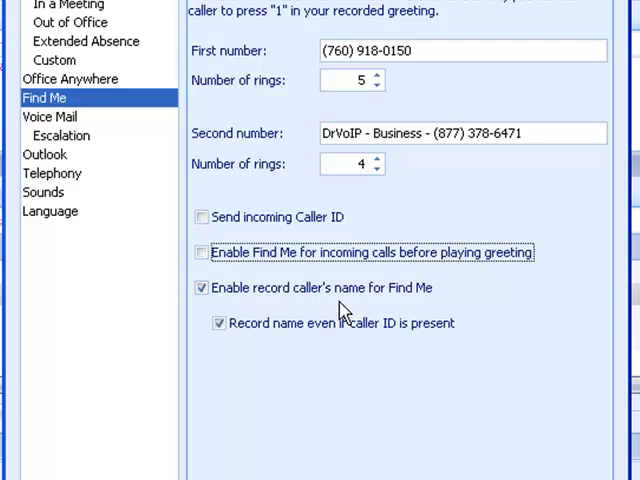
left_click(200, 252)
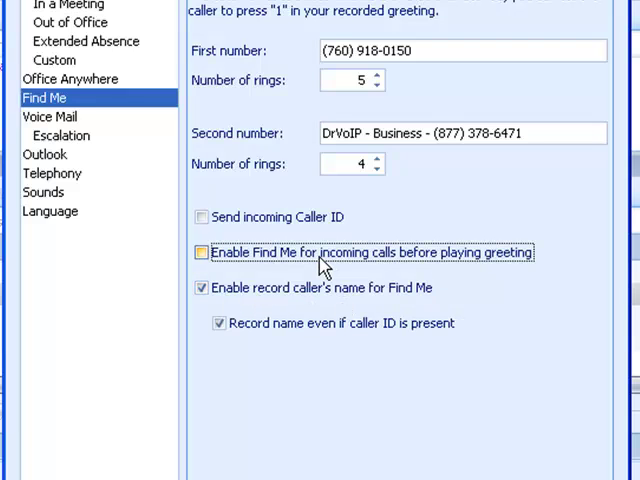
left_click(200, 252)
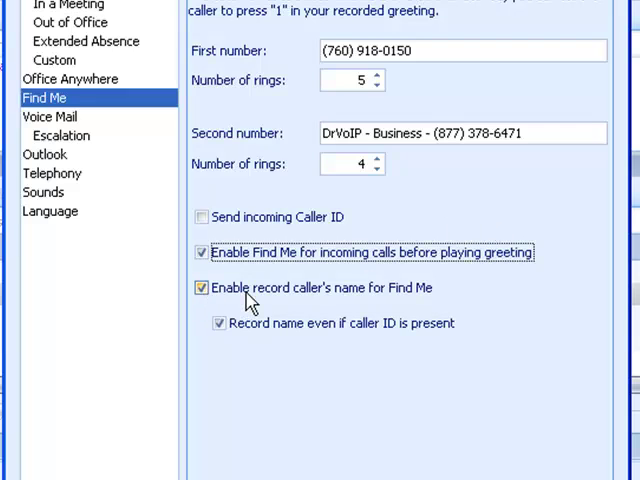
mouse_move(284, 296)
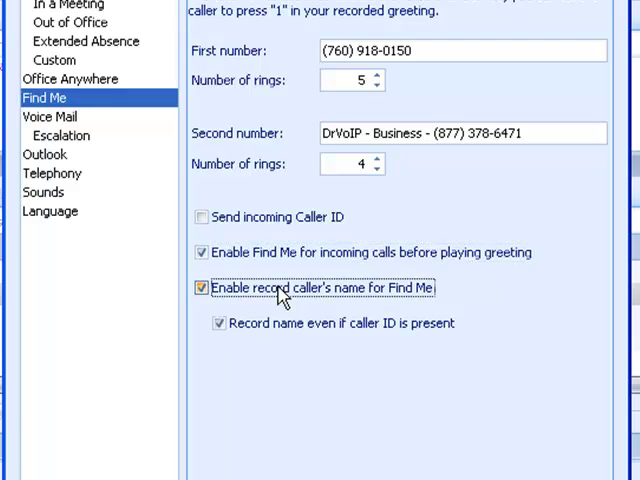
Step: Toggle 'Enable record caller's name' off and back on, leaving record-with-caller-ID unchecked
left_click(200, 288)
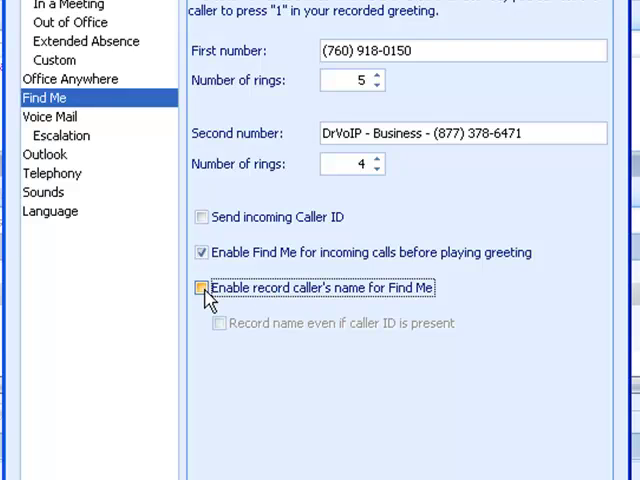
left_click(202, 288)
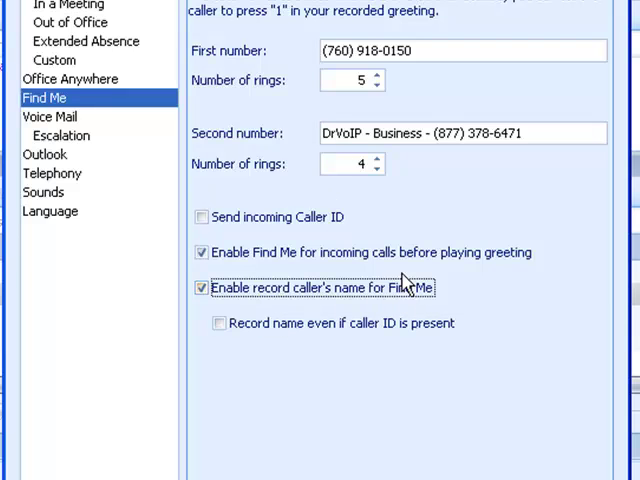
mouse_move(450, 278)
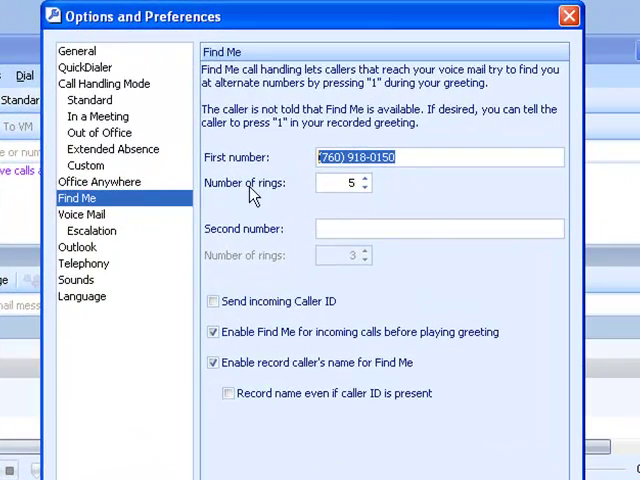
mouse_move(320, 464)
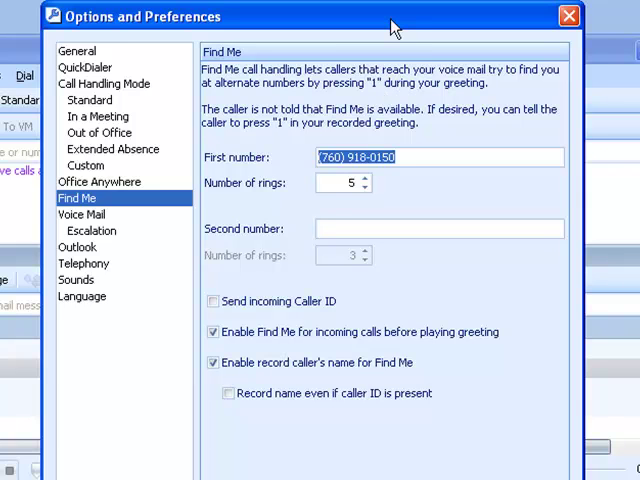
mouse_move(390, 24)
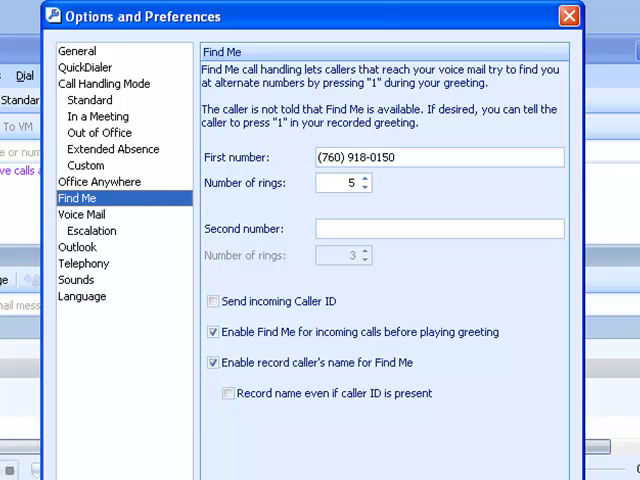
Step: Close the Options and Preferences window after clearing the second Find Me number
left_click(568, 16)
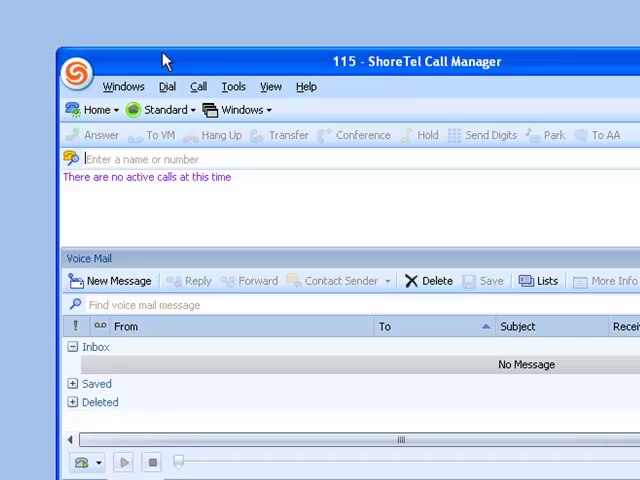
Step: Reopen Options and Preferences from the ShoreTel logo menu, landing on Telephony
left_click(76, 60)
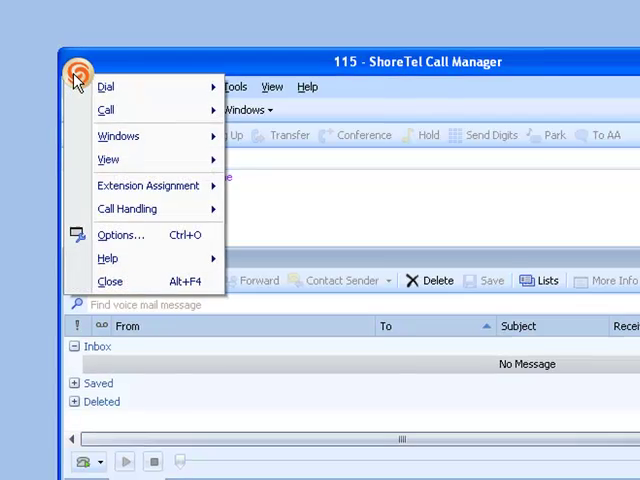
left_click(122, 234)
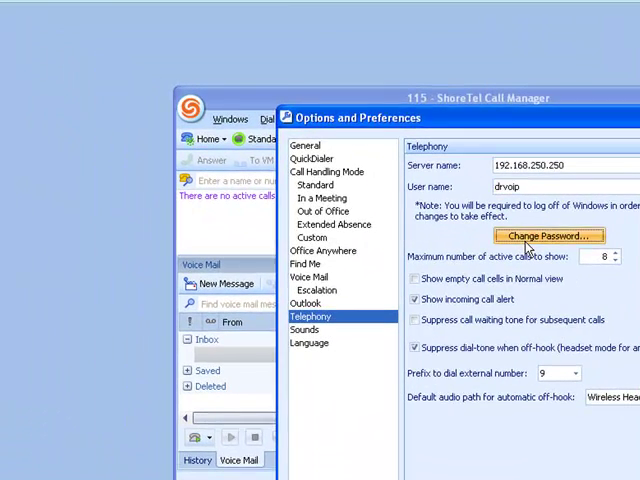
Step: Start a password change for user drvoip on server 192.168.250.250, then cancel it
left_click(548, 236)
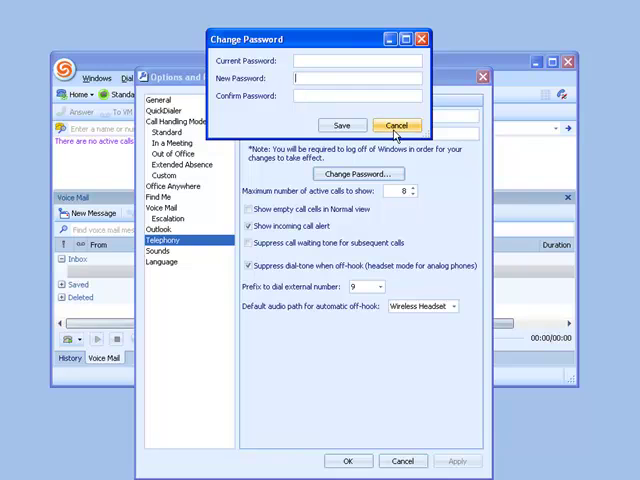
left_click(396, 124)
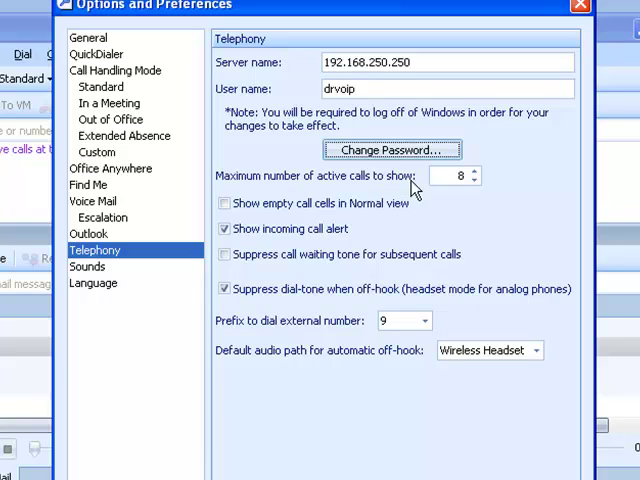
mouse_move(280, 108)
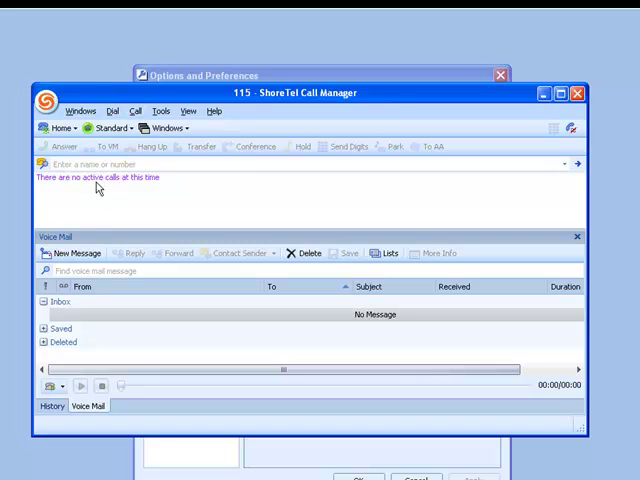
mouse_move(98, 224)
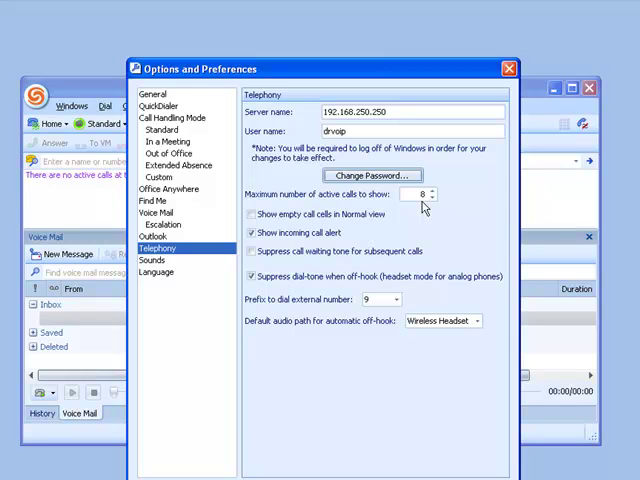
left_click(252, 276)
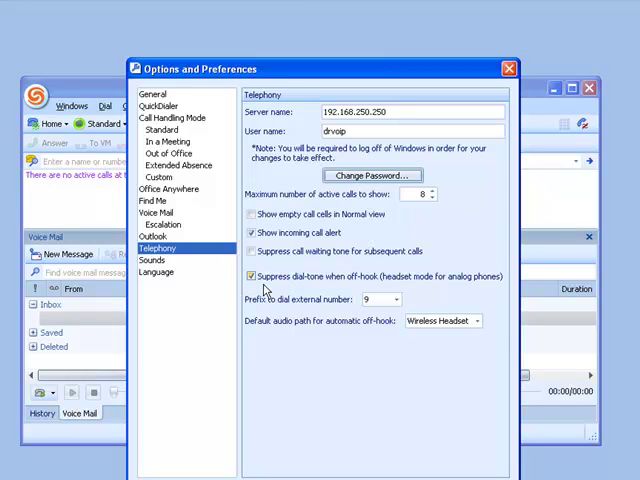
left_click(250, 276)
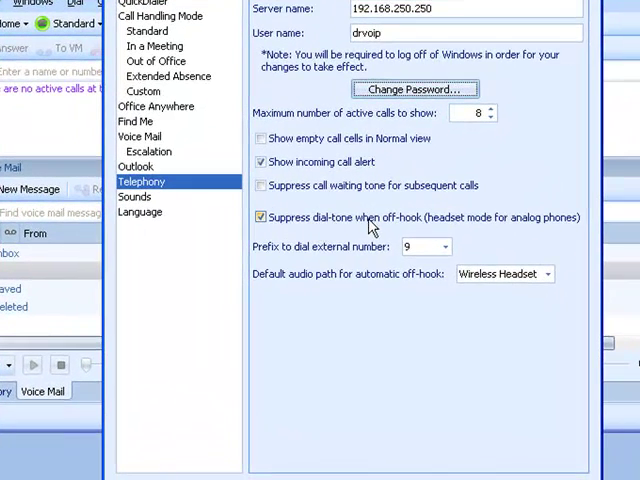
mouse_move(372, 228)
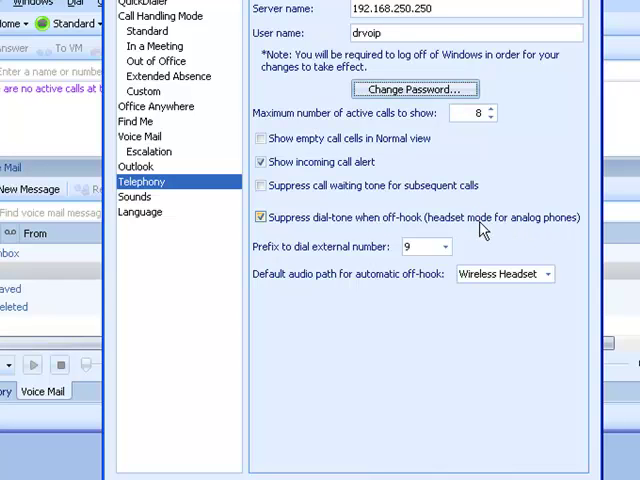
mouse_move(568, 228)
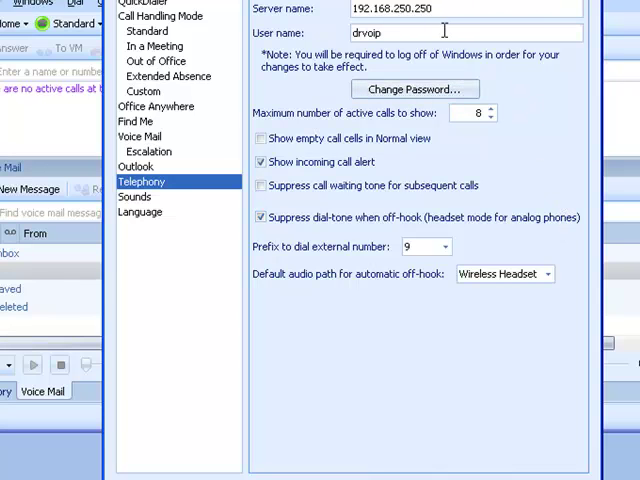
mouse_move(536, 100)
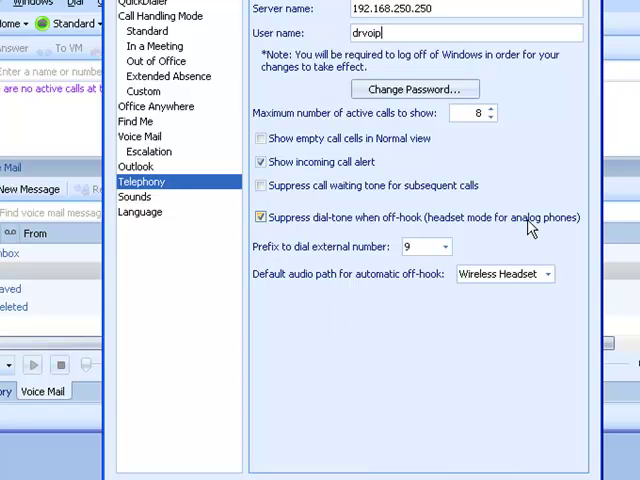
left_click(260, 216)
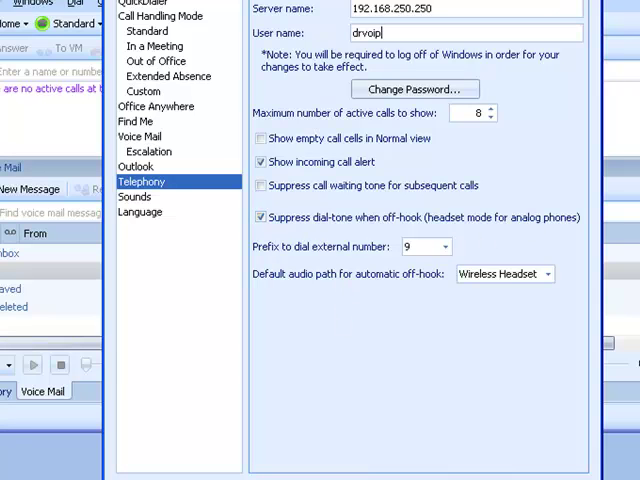